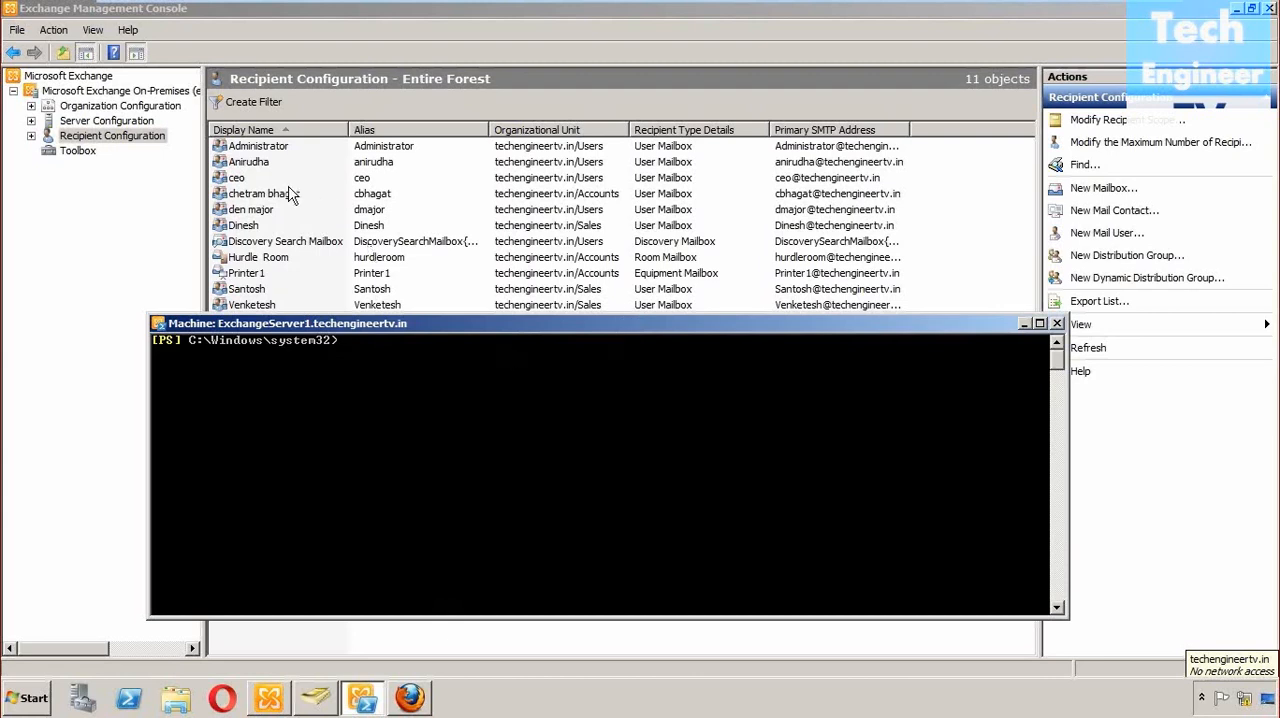
{"action": "mouse_move", "coordinate": [384, 252]}
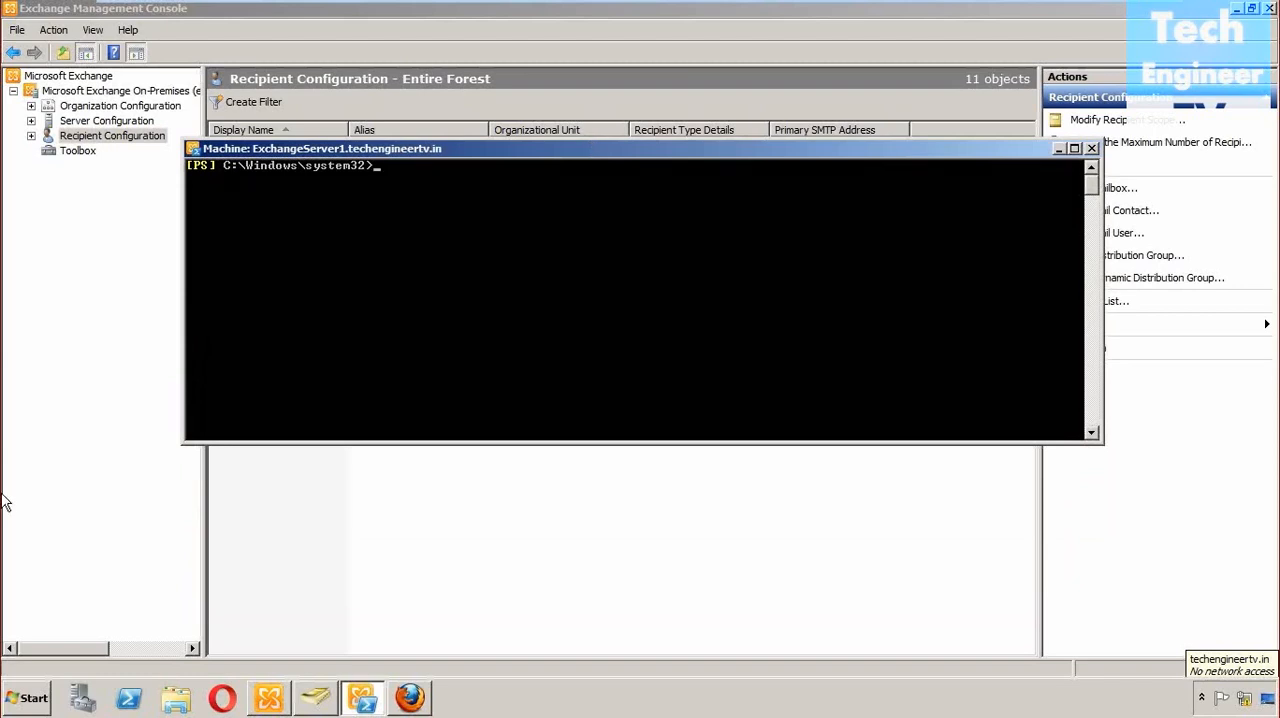
Compose Add-ADPermission ceo -User Anirudha at the shell prompt.
{"action": "type", "text": "Add."}
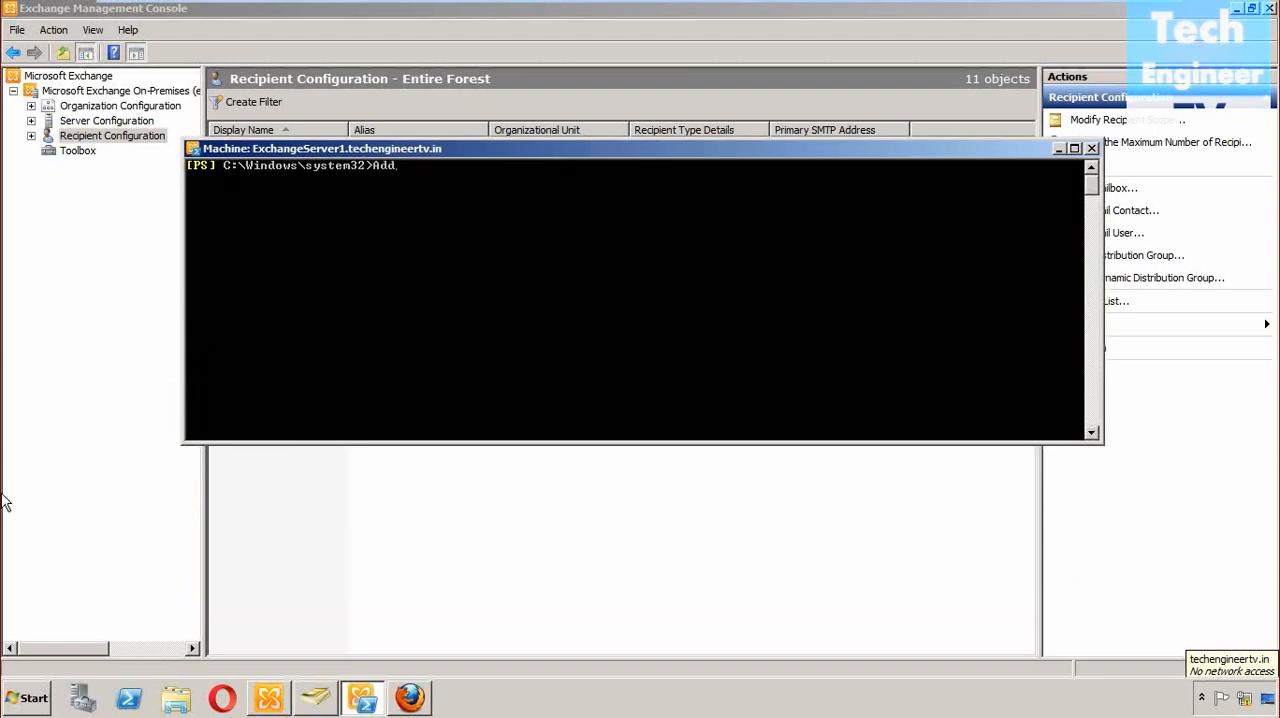
{"action": "type", "text": "-ADPe"}
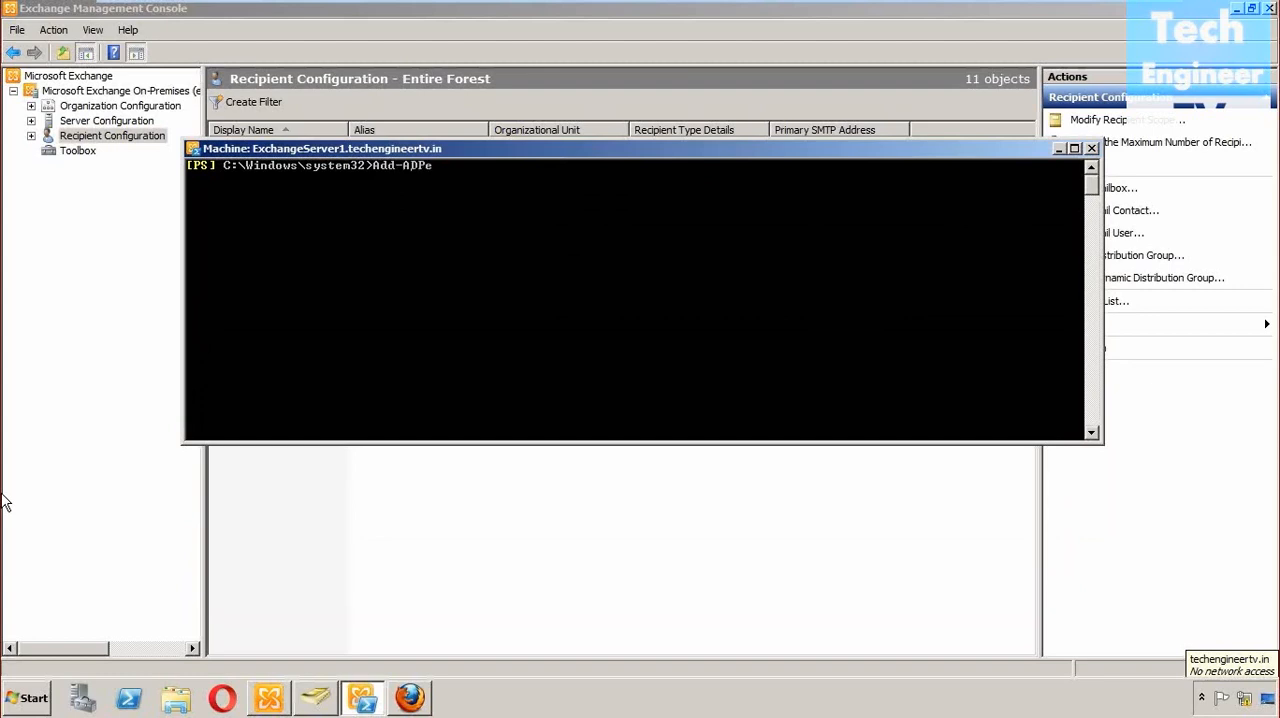
{"action": "type", "text": "rmission"}
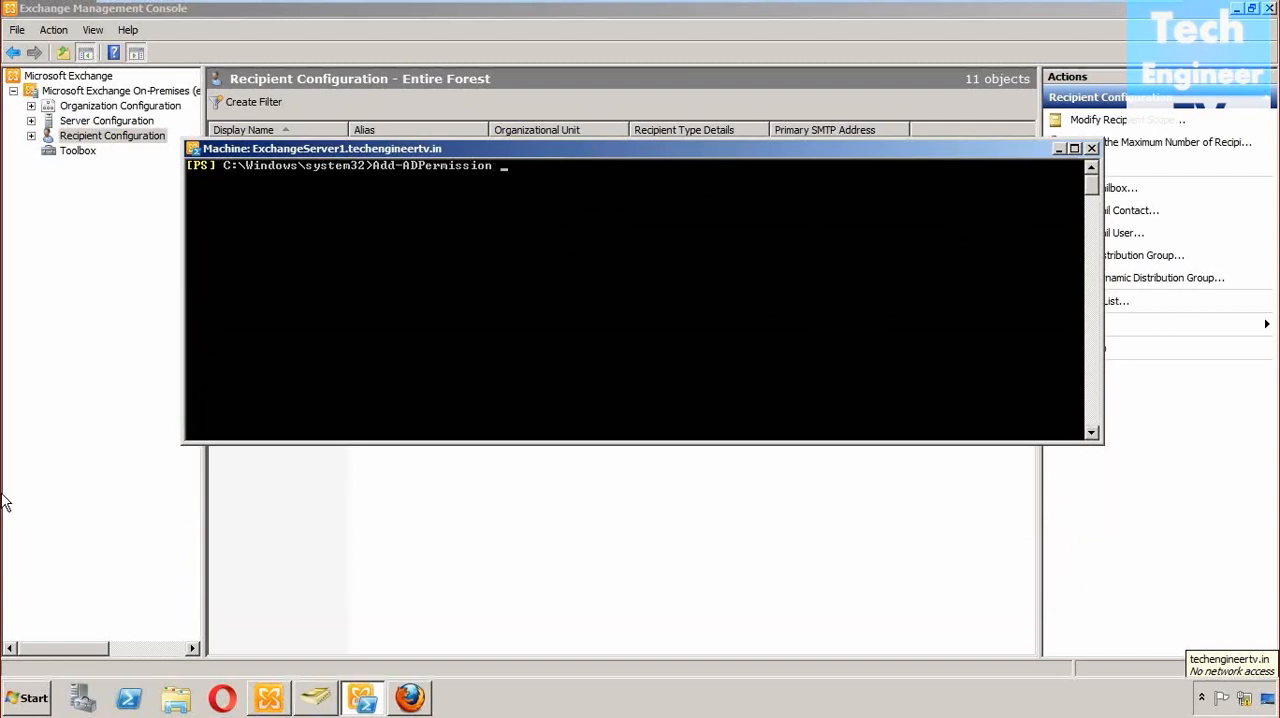
{"action": "type", "text": "ceo -"}
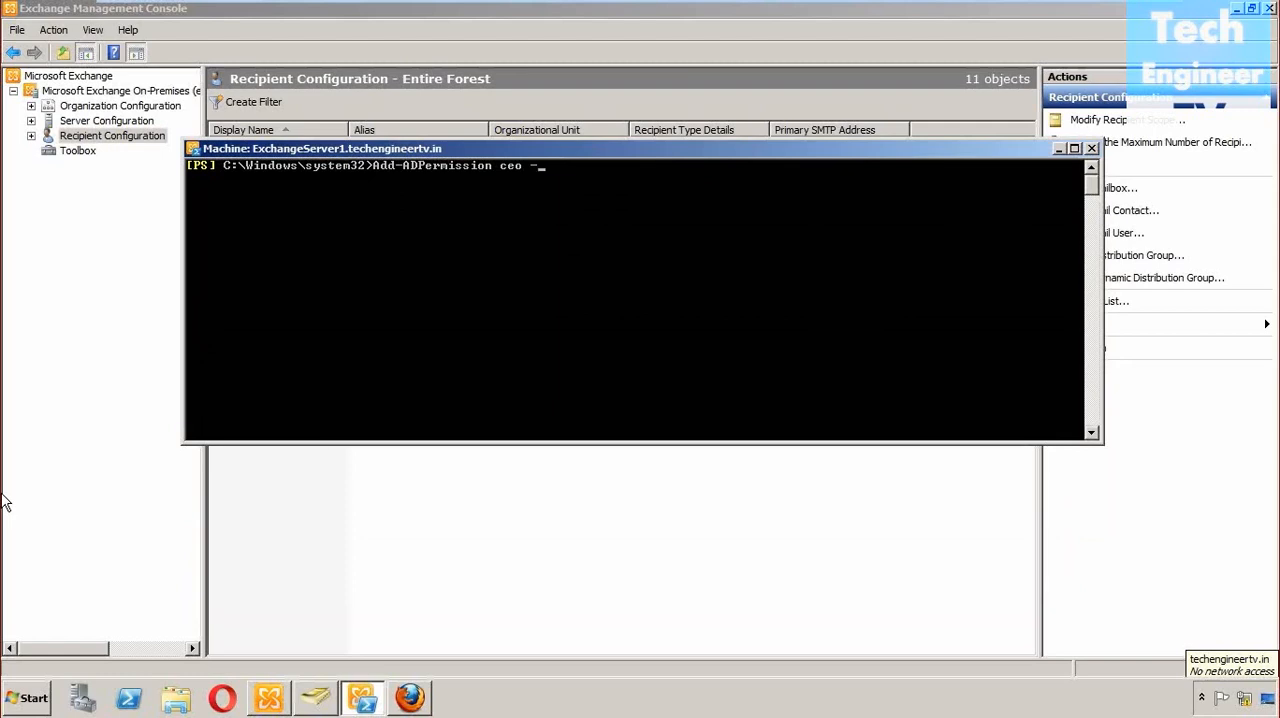
{"action": "type", "text": "User"}
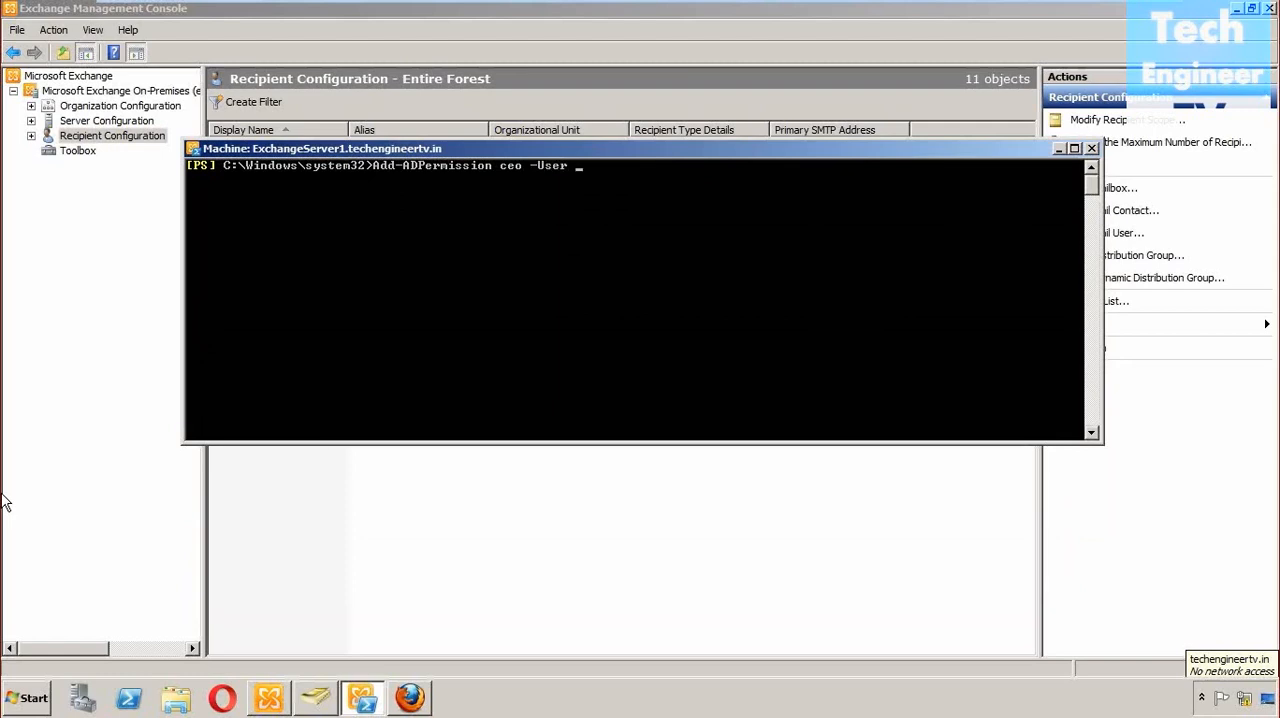
{"action": "type", "text": "Anirudh"}
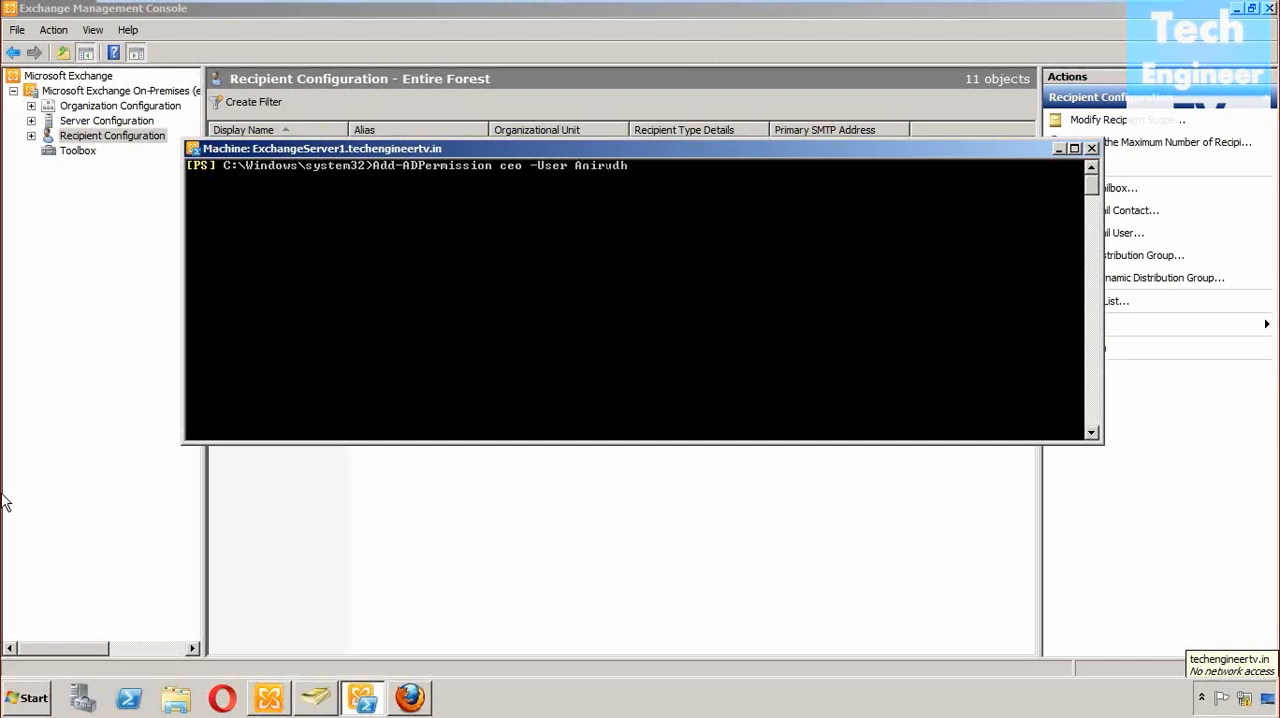
{"action": "type", "text": "a -"}
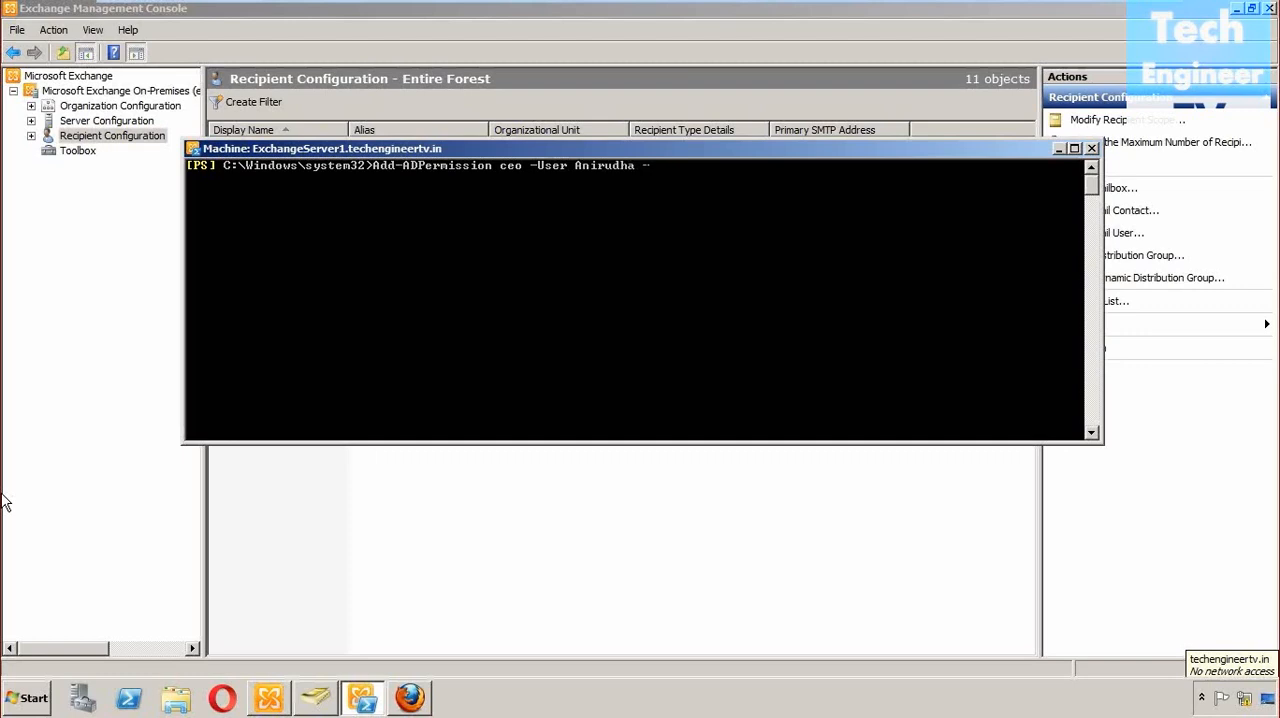
Finish the command with -ExtendedRights Send-as, clearing the wrongly autocompleted path.
{"action": "type", "text": "ExtendedRights"}
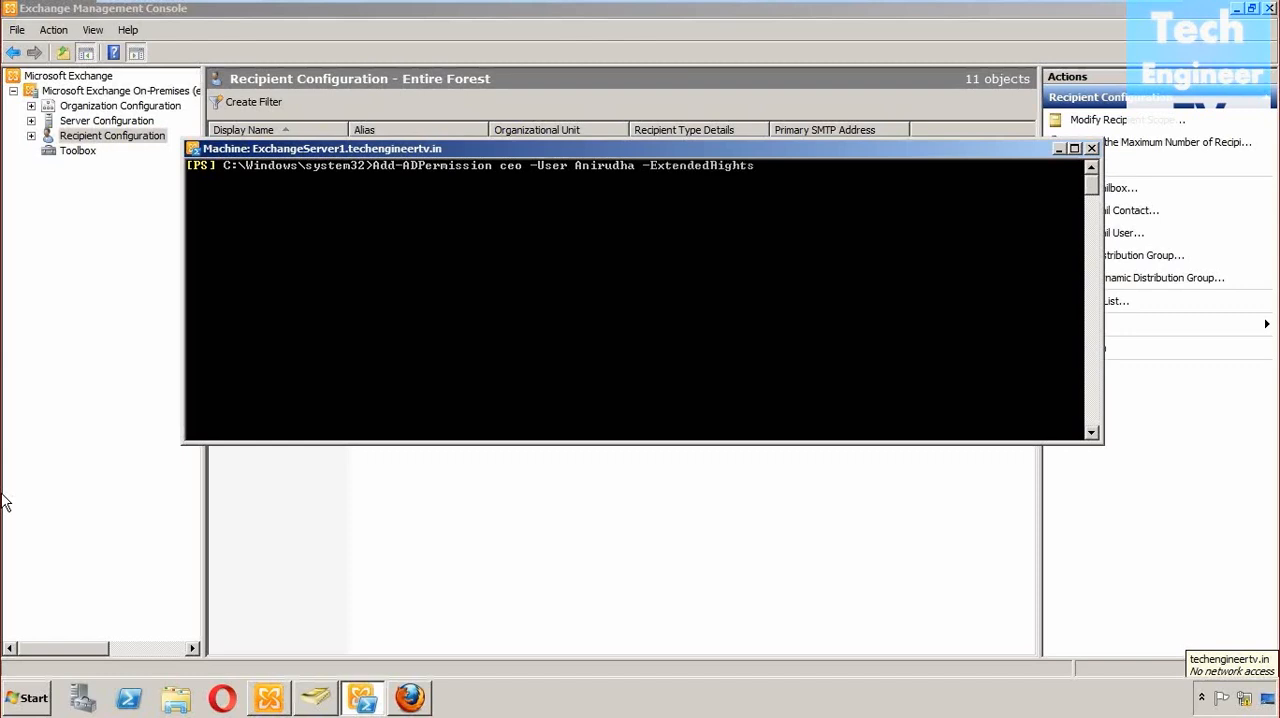
{"action": "type", "text": ","}
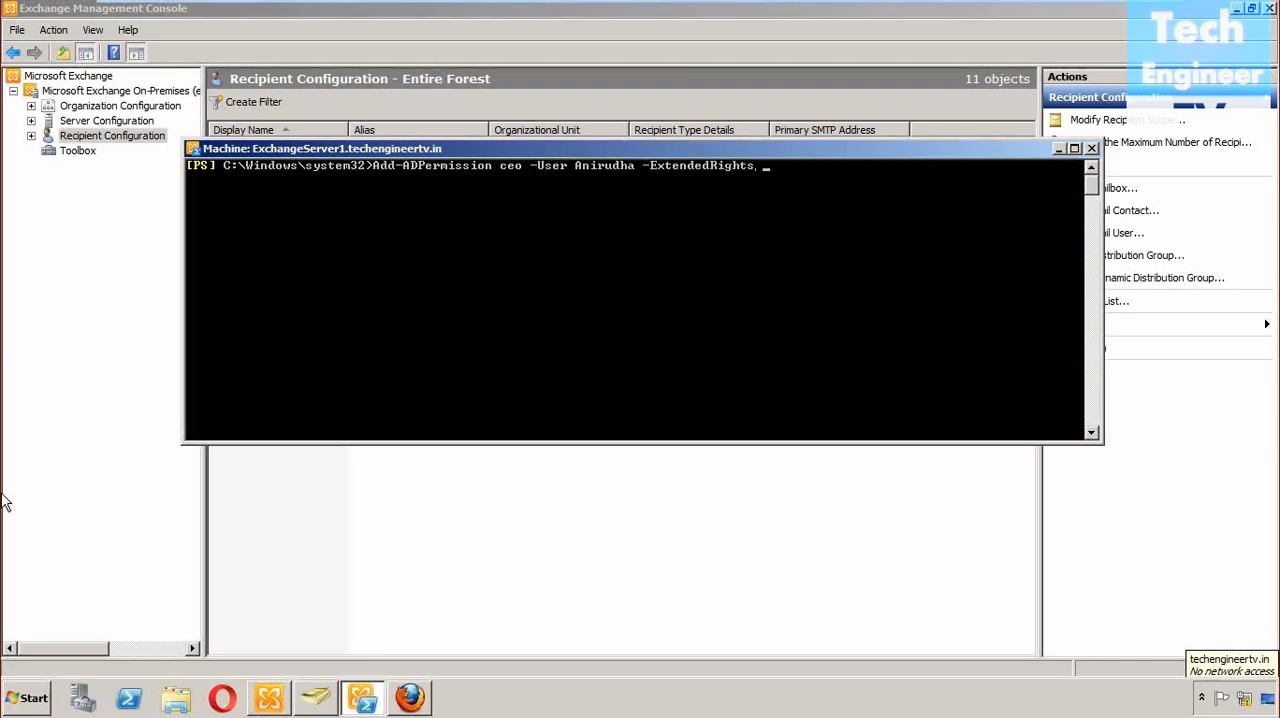
{"action": "type", "text": "SensApi.dll"}
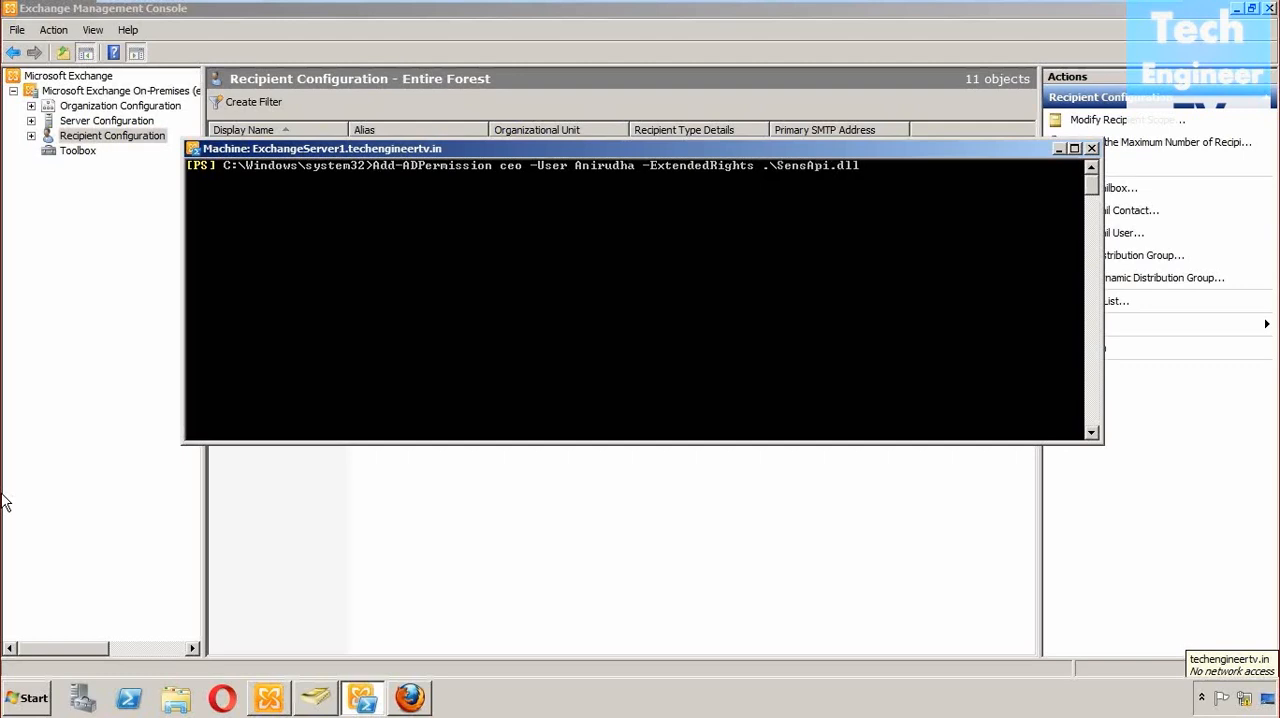
{"action": "key", "text": "BackSpace"}
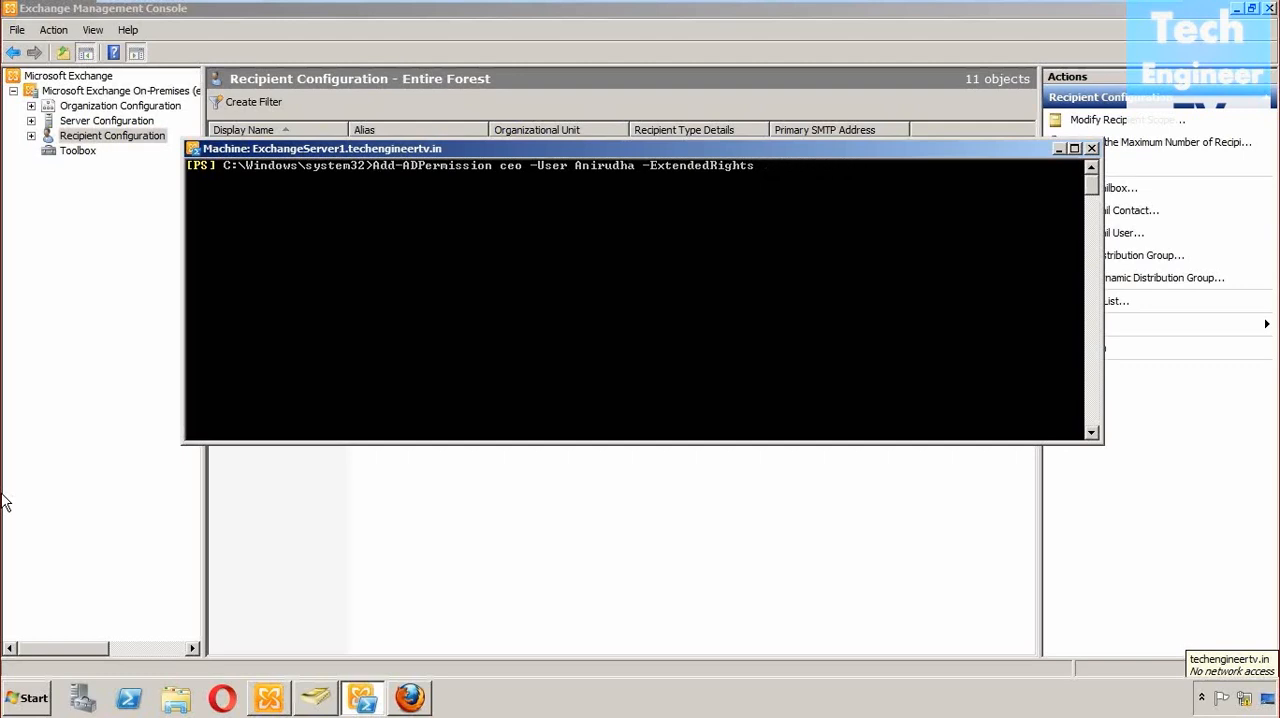
{"action": "type", "text": "S"}
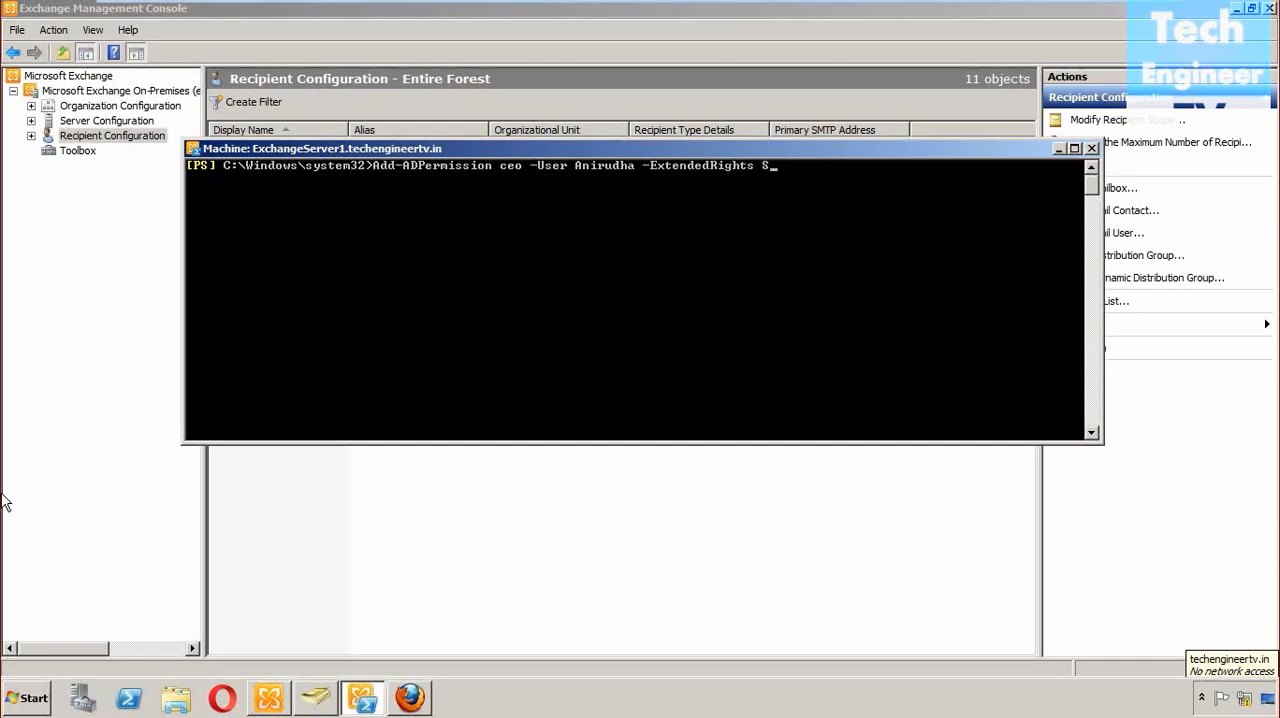
{"action": "type", "text": "end"}
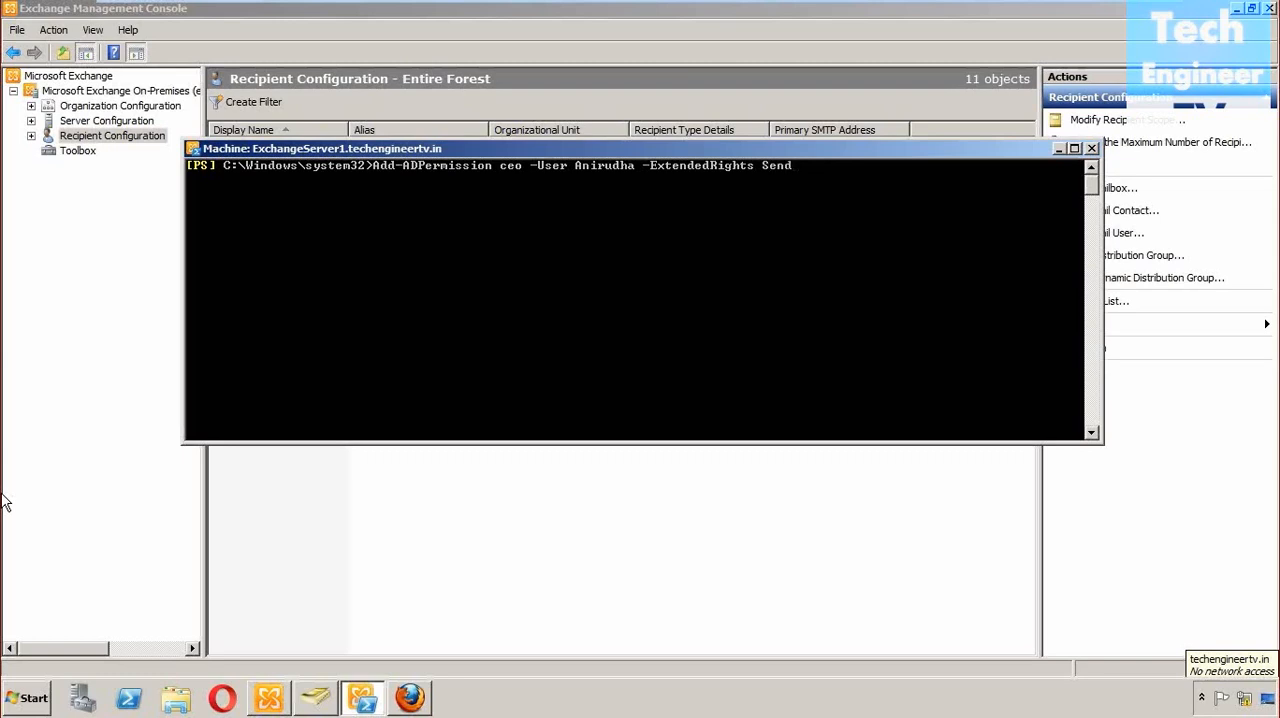
{"action": "type", "text": "-as"}
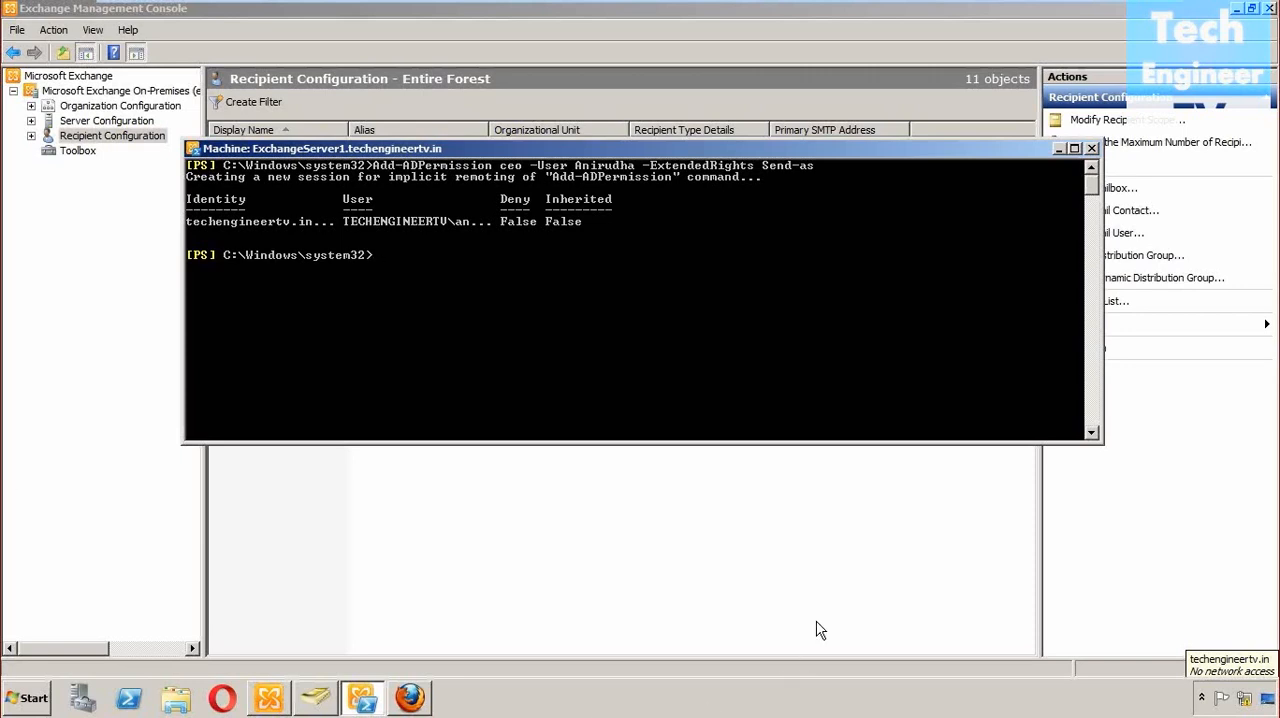
Launch Manage Send As Permission for the ceo mailbox from Recipient Configuration.
{"action": "left_click", "coordinate": [1092, 148]}
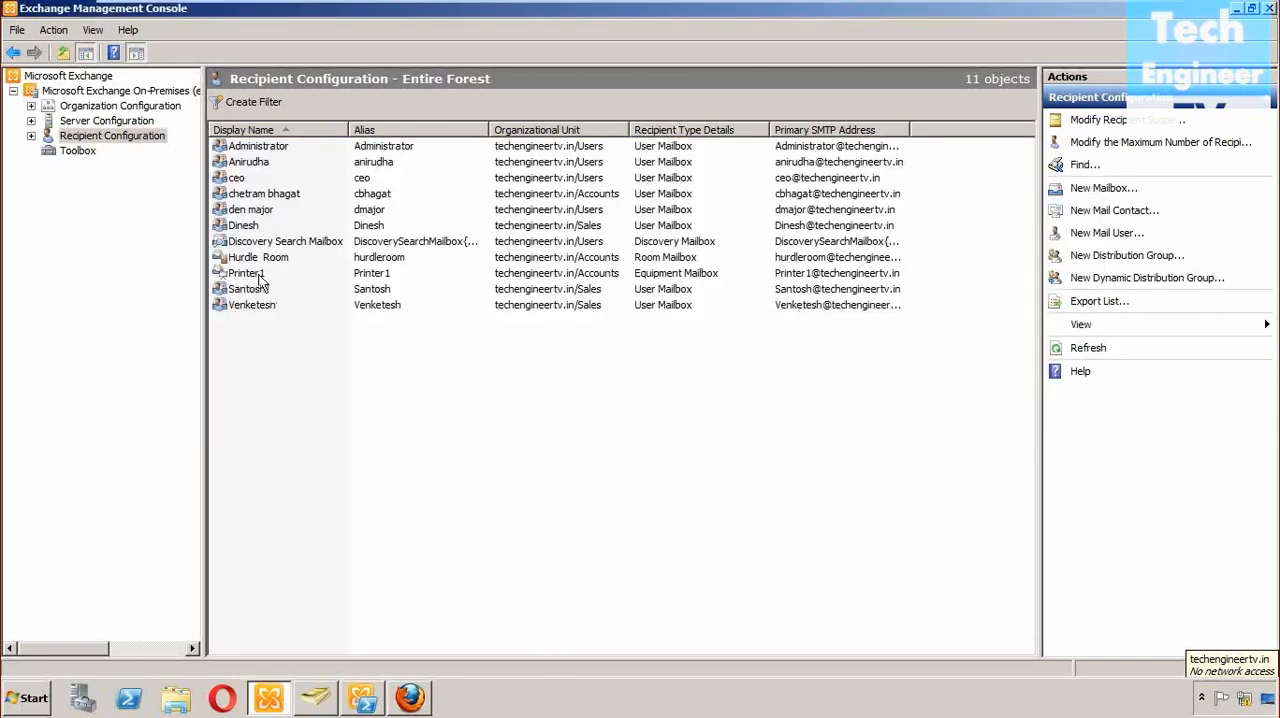
{"action": "right_click", "coordinate": [236, 176]}
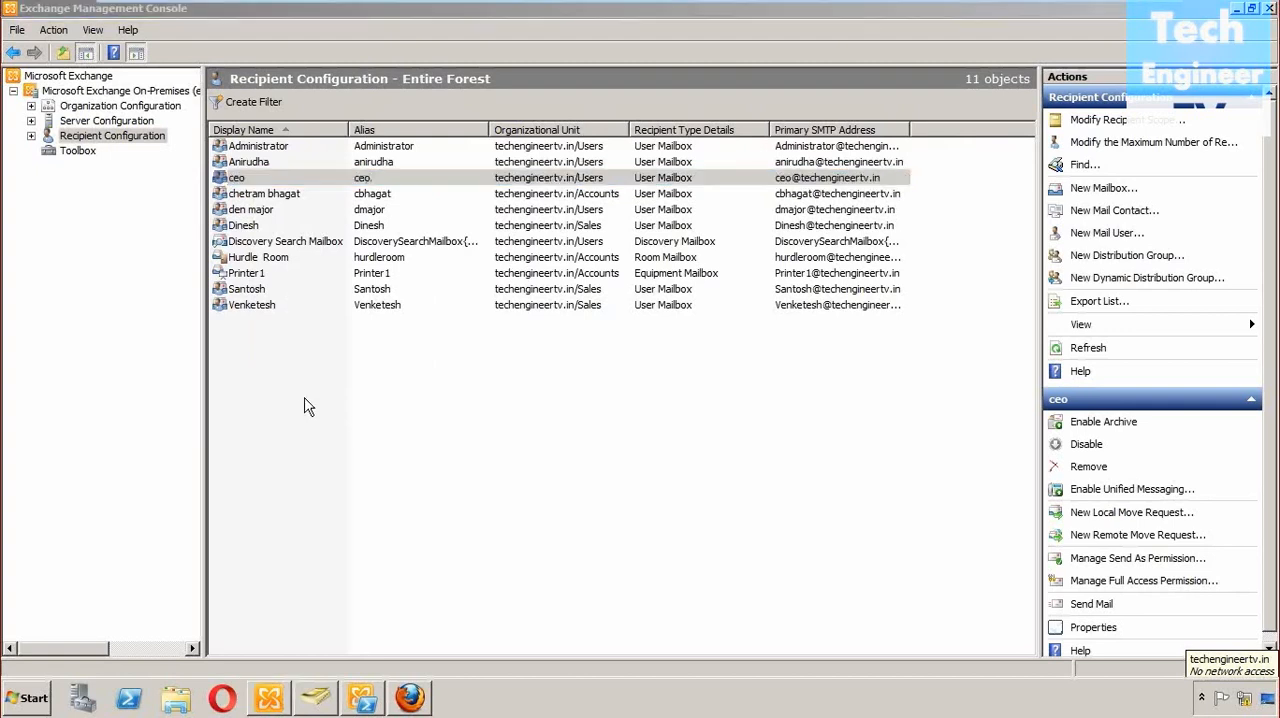
{"action": "left_click", "coordinate": [1138, 558]}
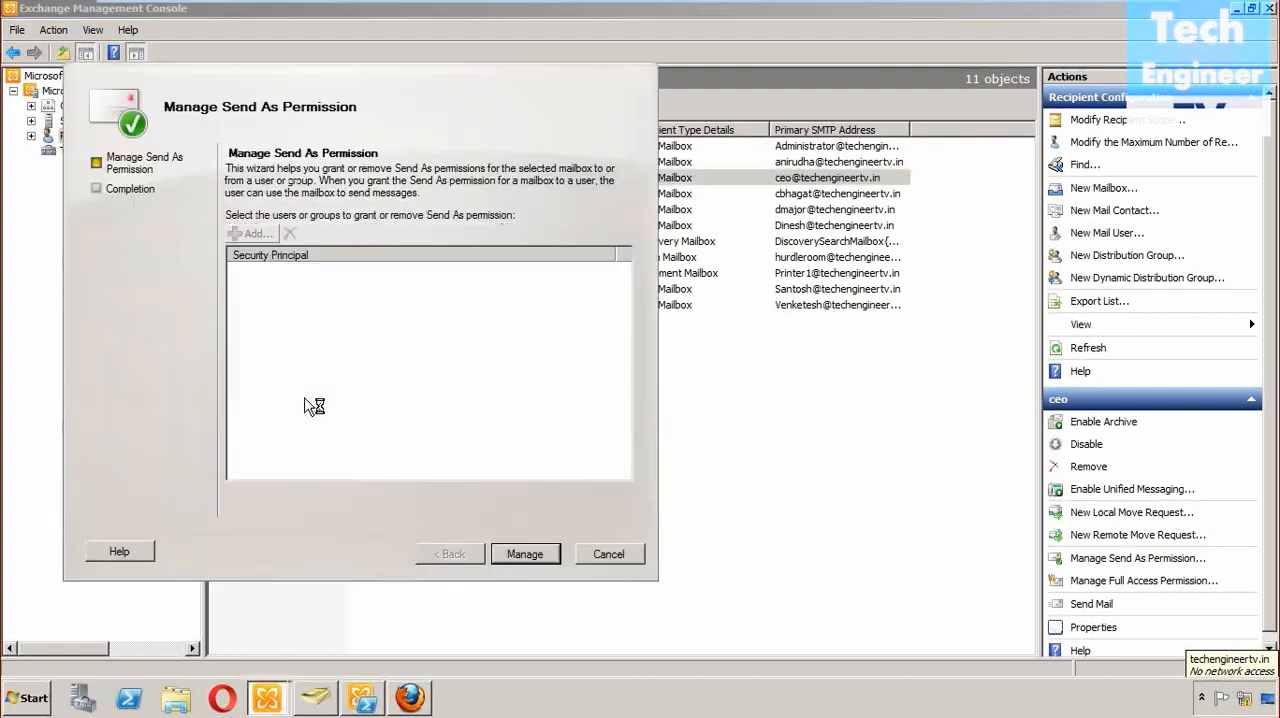
Review the principal list and select dmajor, then anirudha to confirm its Send As permission.
{"action": "left_click", "coordinate": [252, 232]}
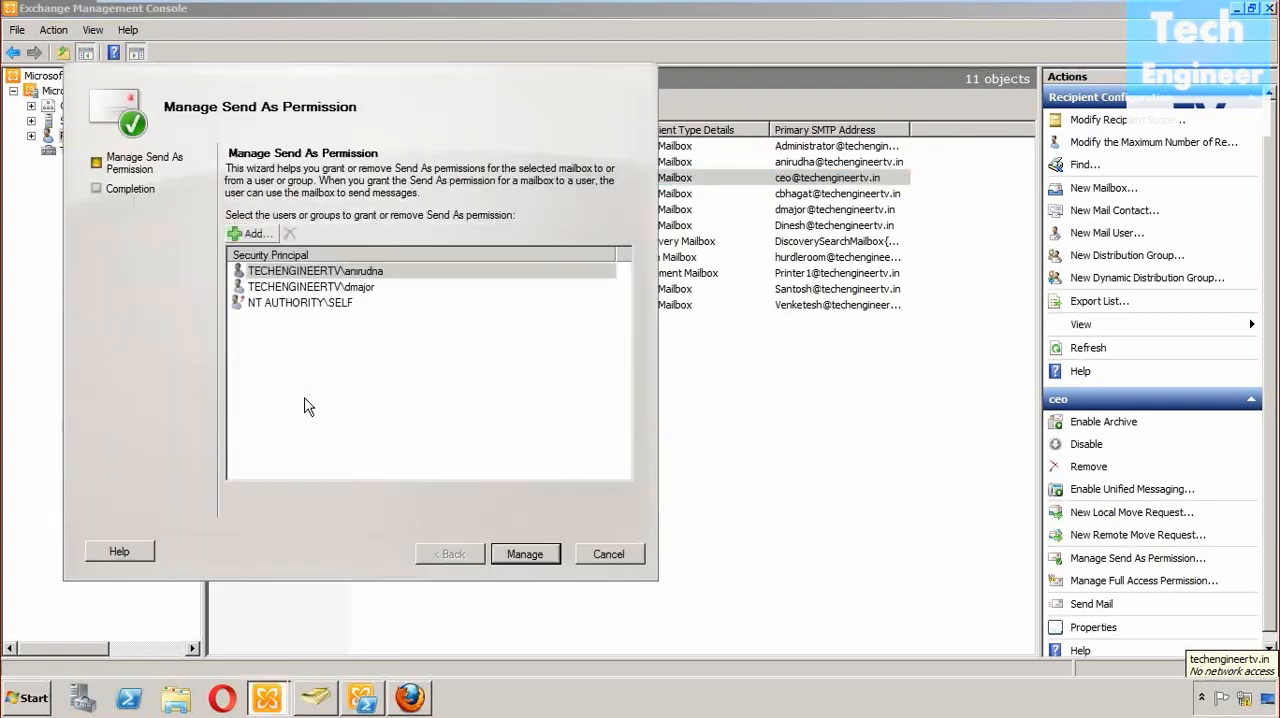
{"action": "mouse_move", "coordinate": [440, 192]}
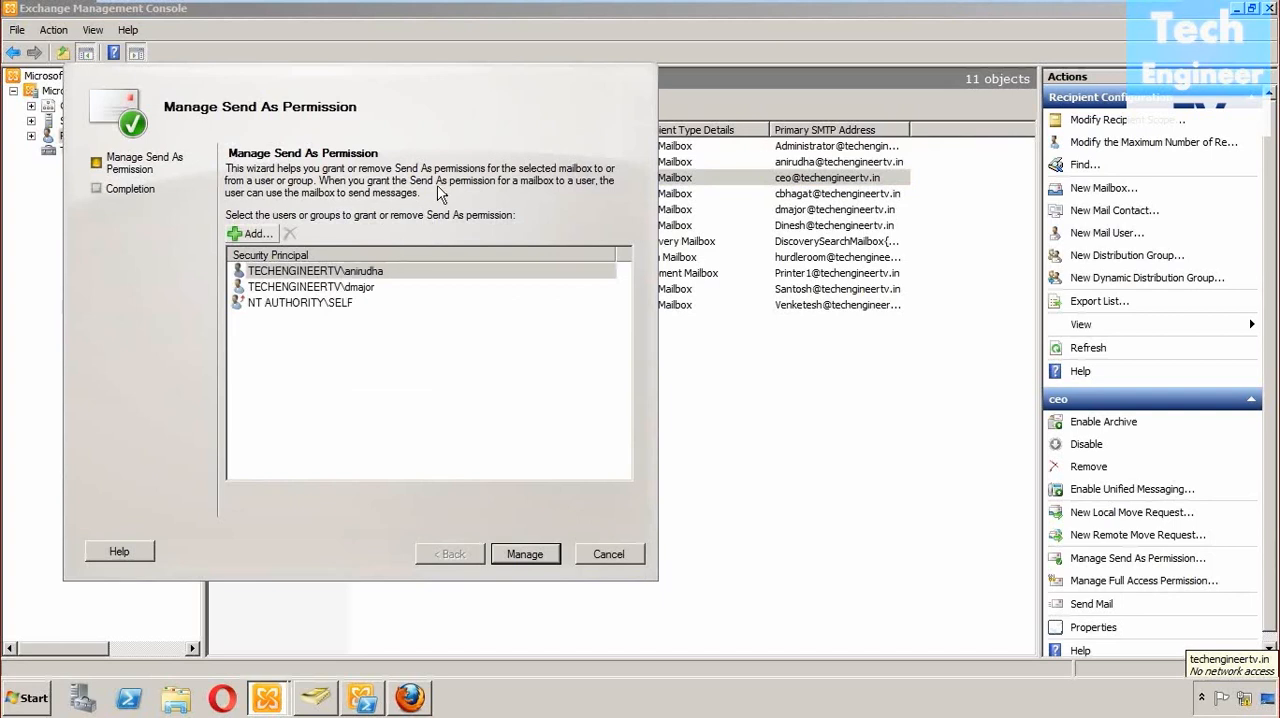
{"action": "left_click", "coordinate": [312, 288]}
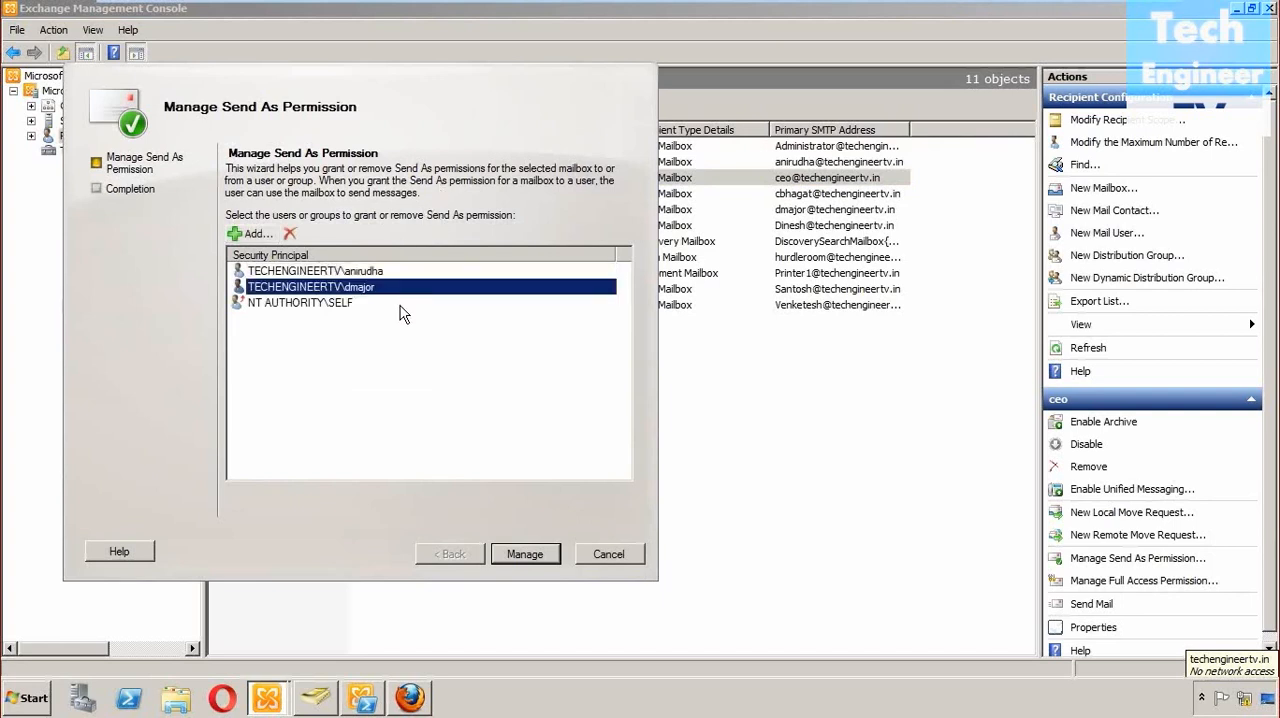
{"action": "left_click", "coordinate": [316, 270]}
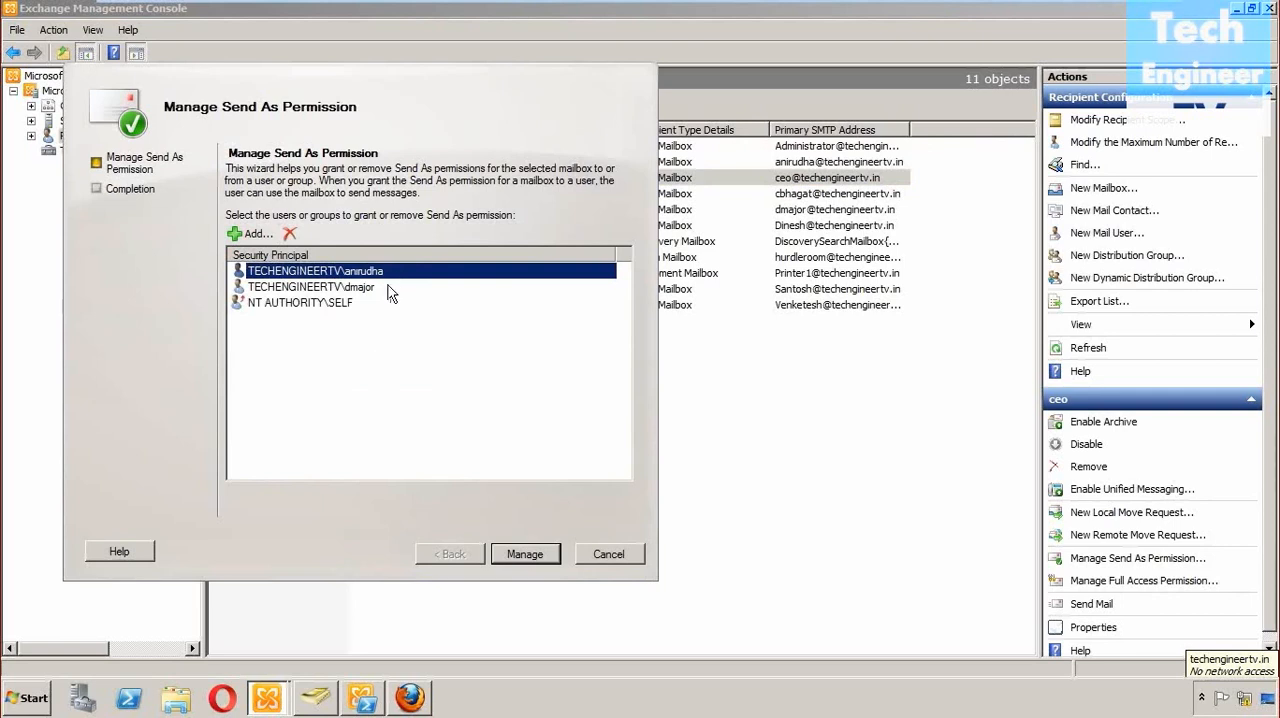
{"action": "mouse_move", "coordinate": [500, 426]}
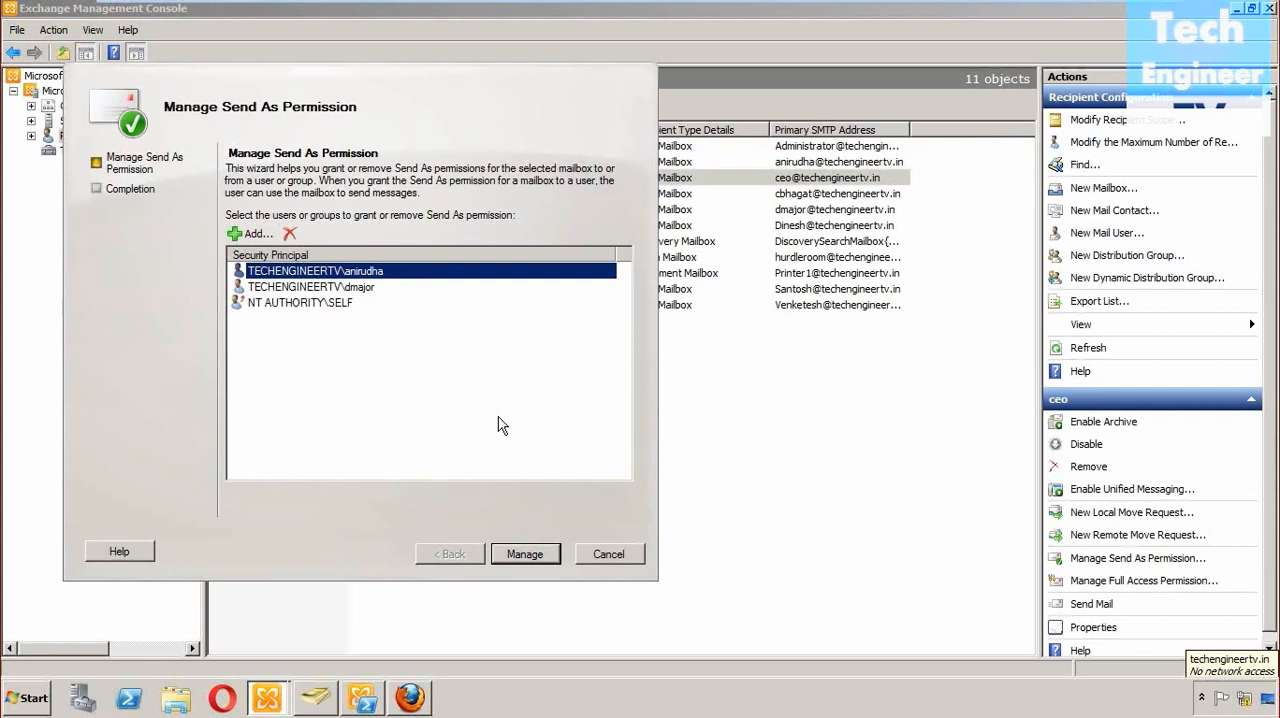
{"action": "mouse_move", "coordinate": [928, 30]}
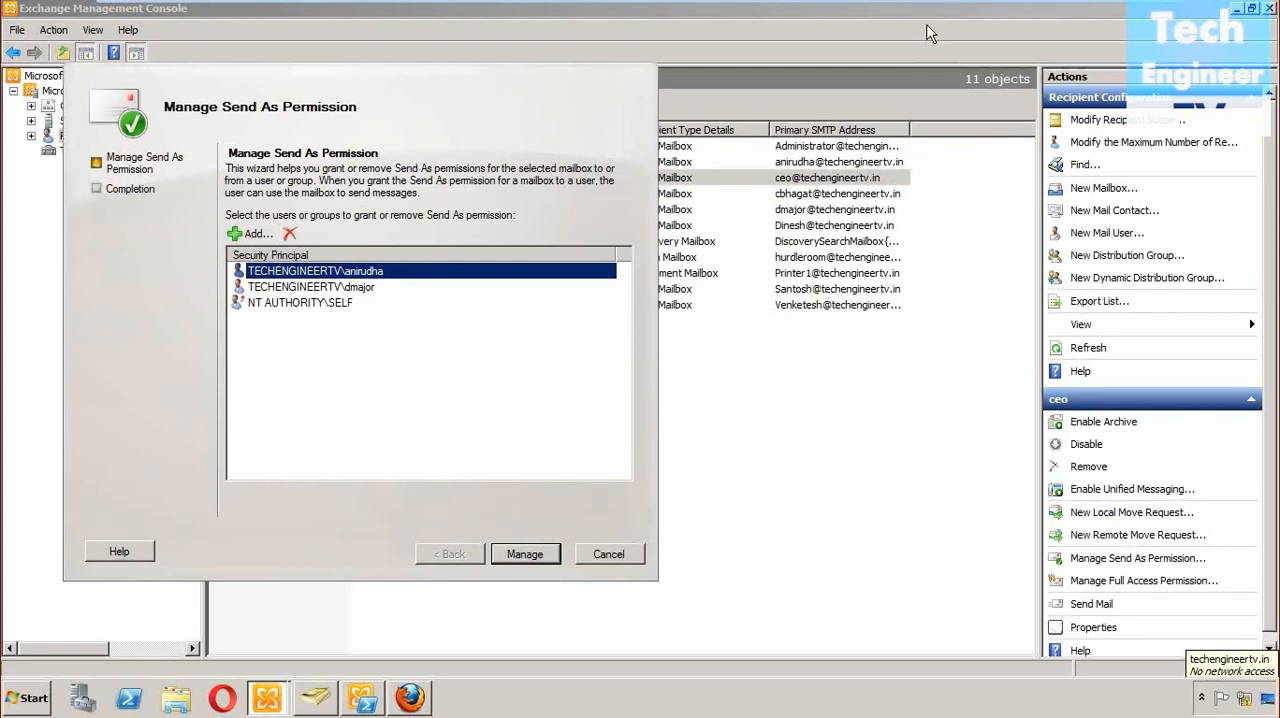